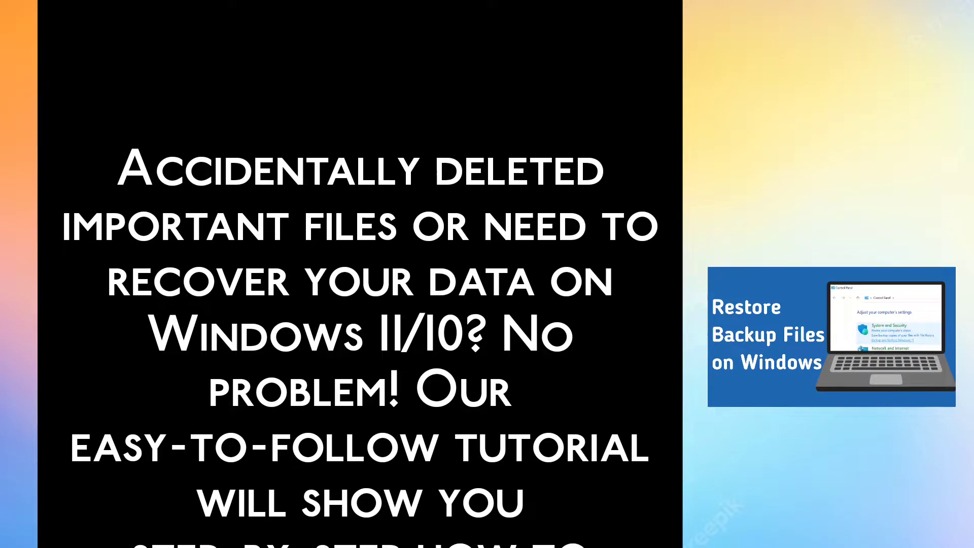
pyautogui.scroll(-3)
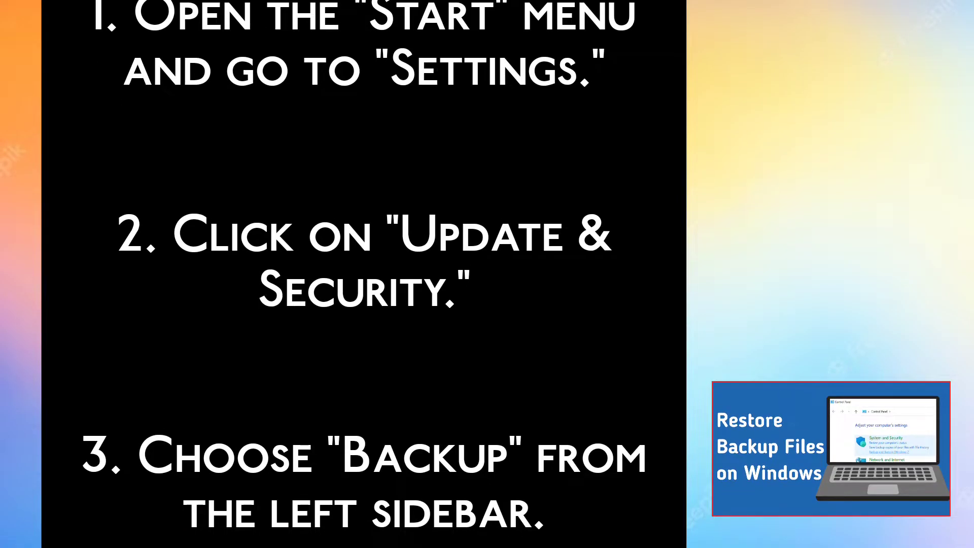
pyautogui.scroll(-3)
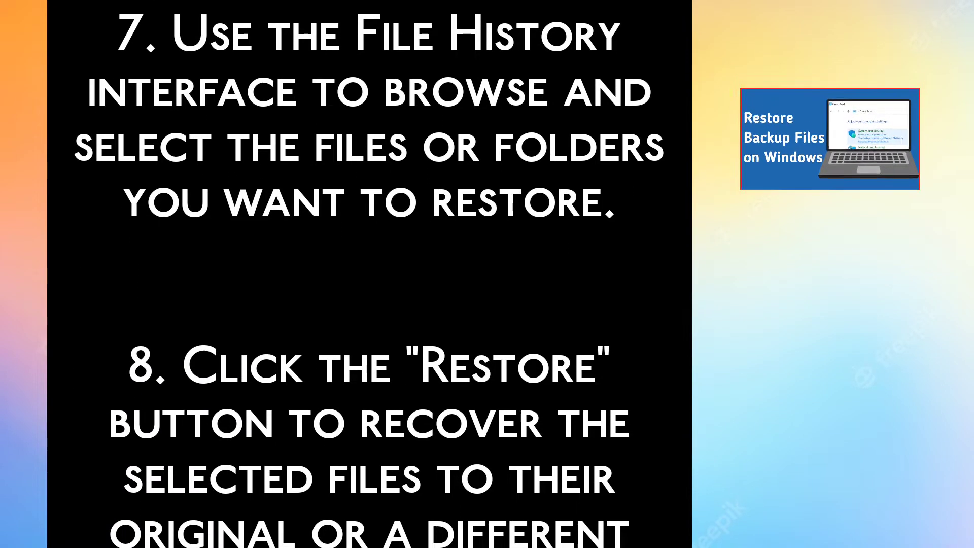
pyautogui.scroll(-3)
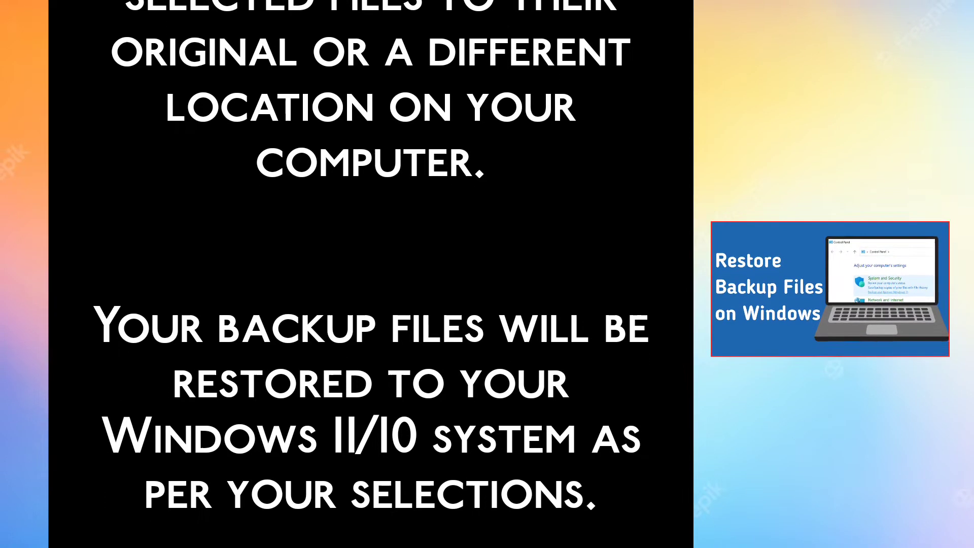